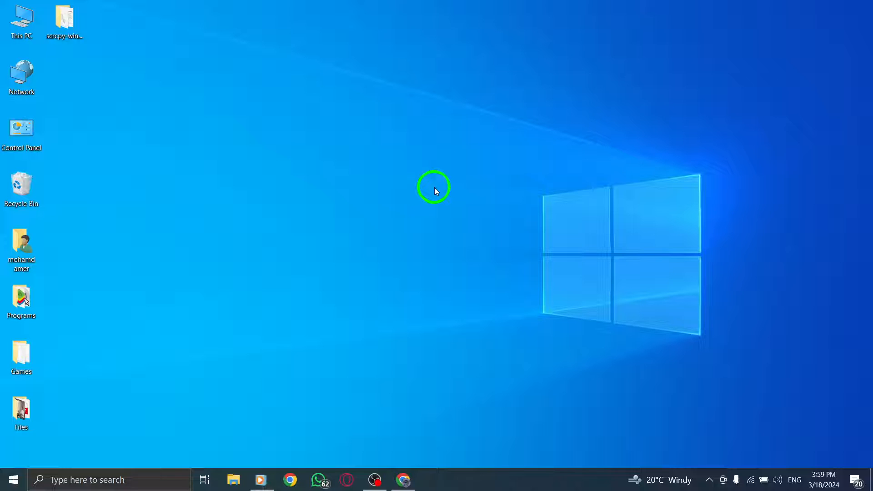
mouse_move(443, 289)
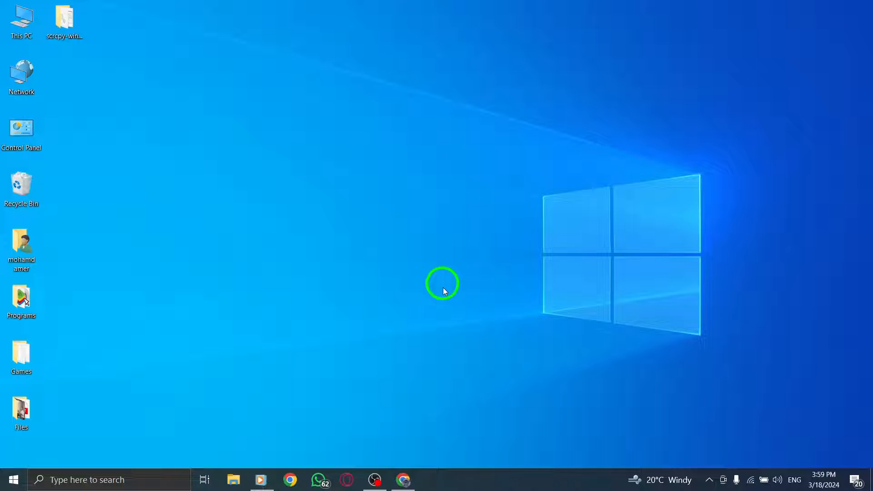
Switch to the browser's X tab and go to your own profile page
click(401, 480)
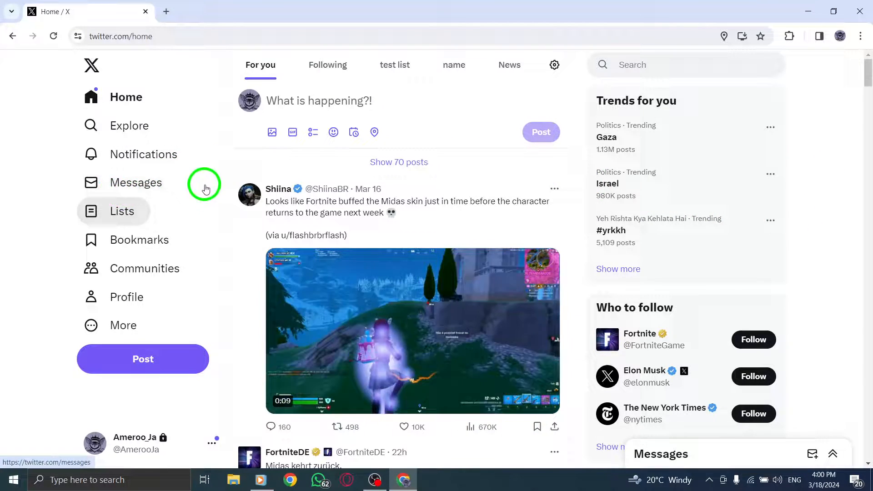
click(128, 297)
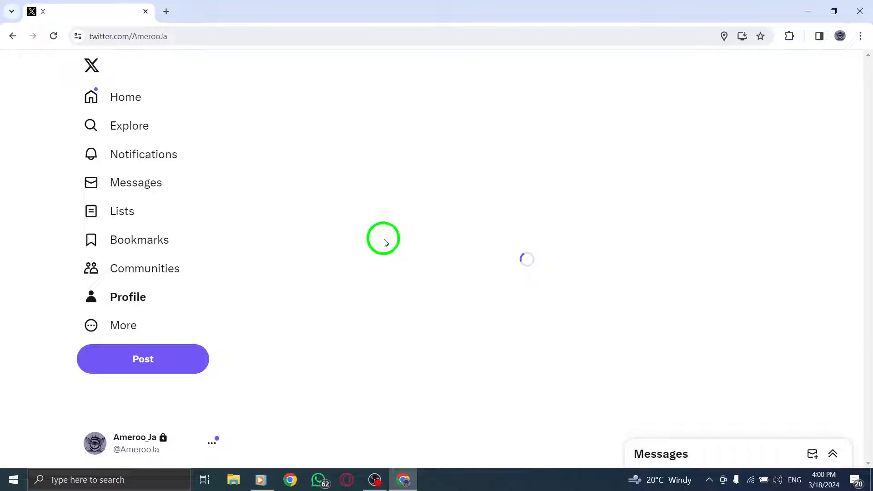
click(127, 296)
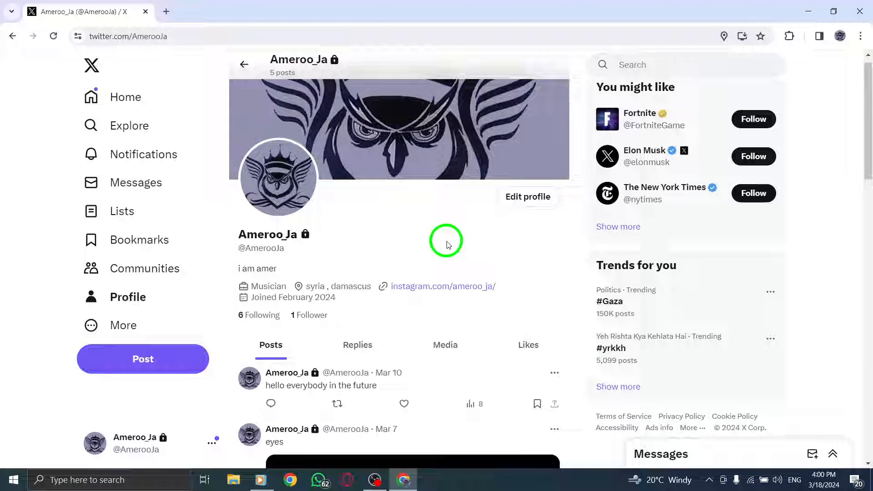
Choose Delete from the 'eyes' photo post's options menu
scroll(down, 3)
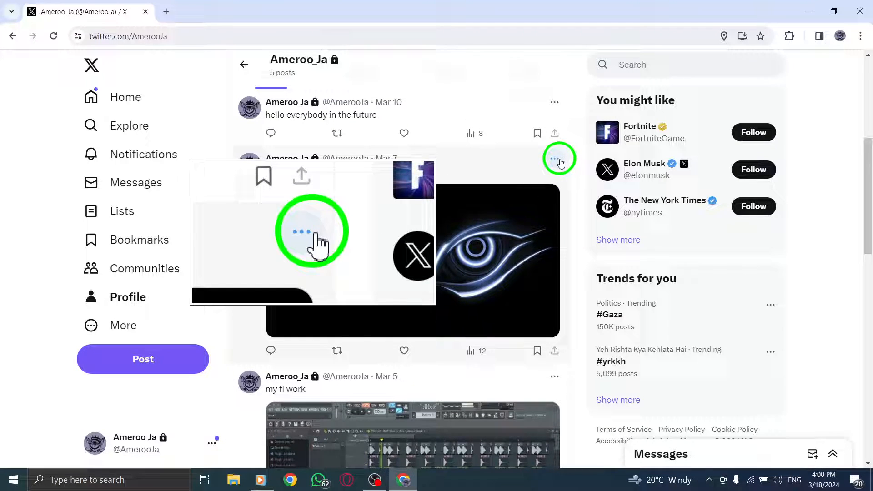
click(555, 160)
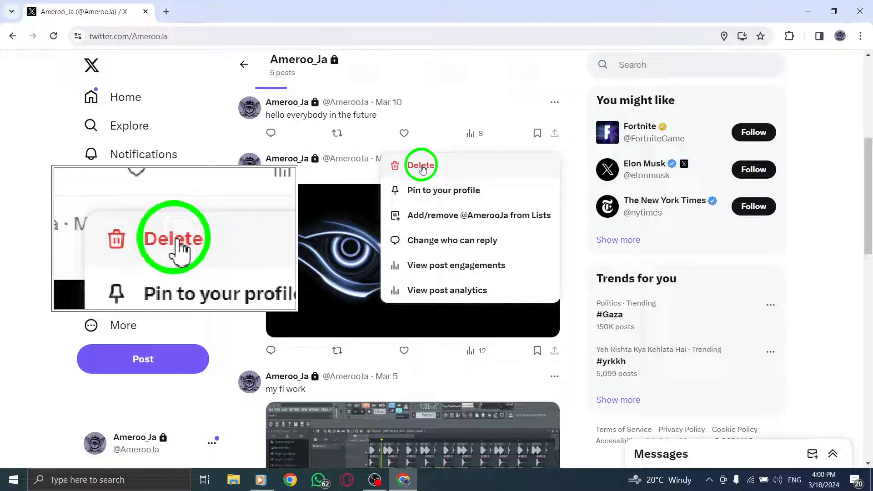
click(420, 166)
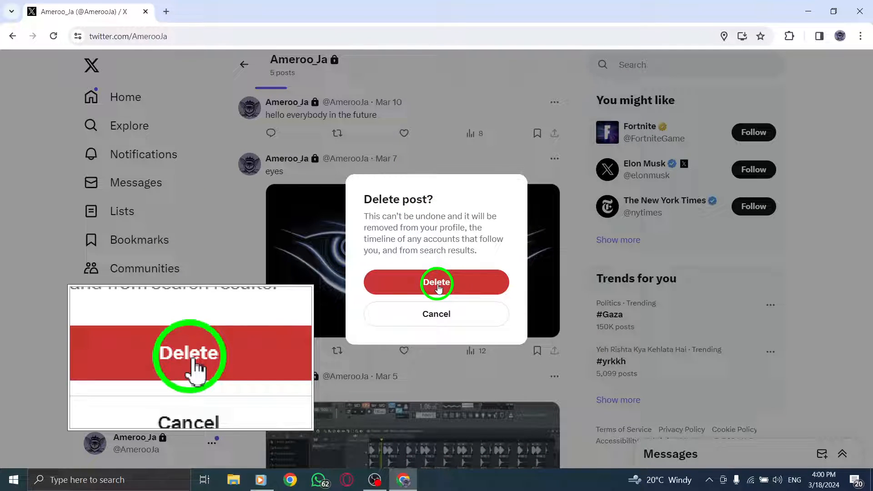
Confirm deleting the 'eyes' post, check the remaining posts, and return Home
click(436, 282)
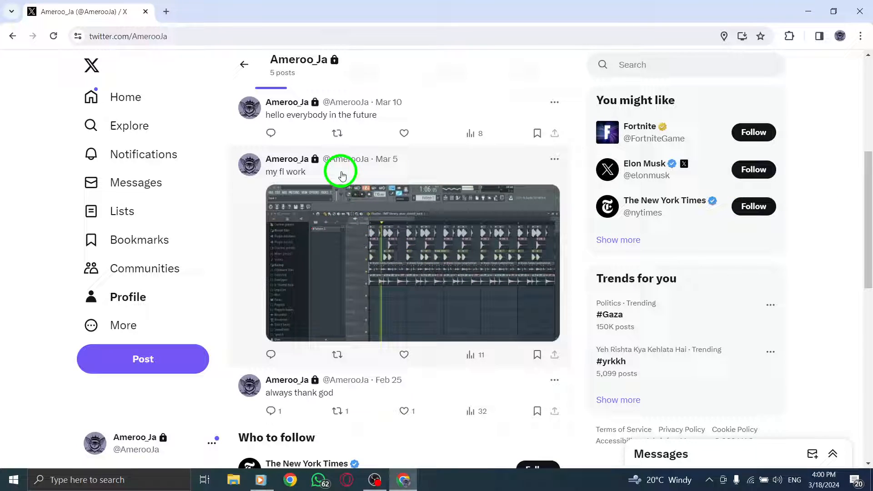
scroll(down, 3)
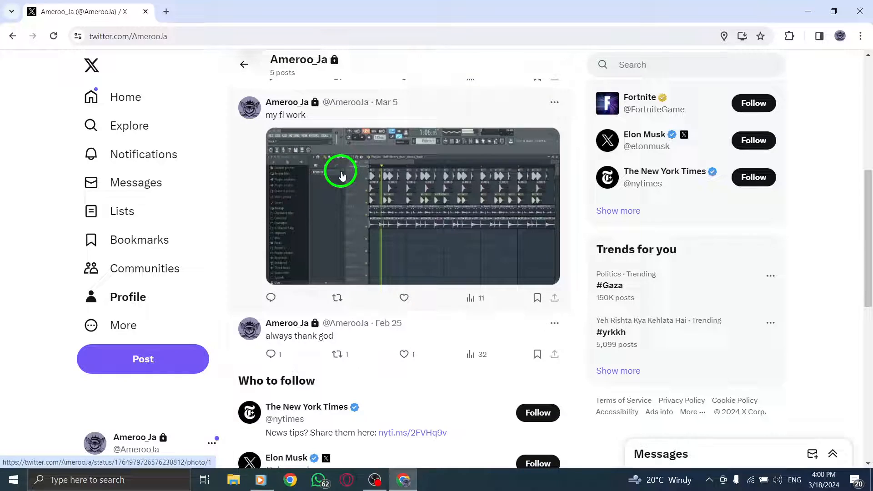
click(126, 96)
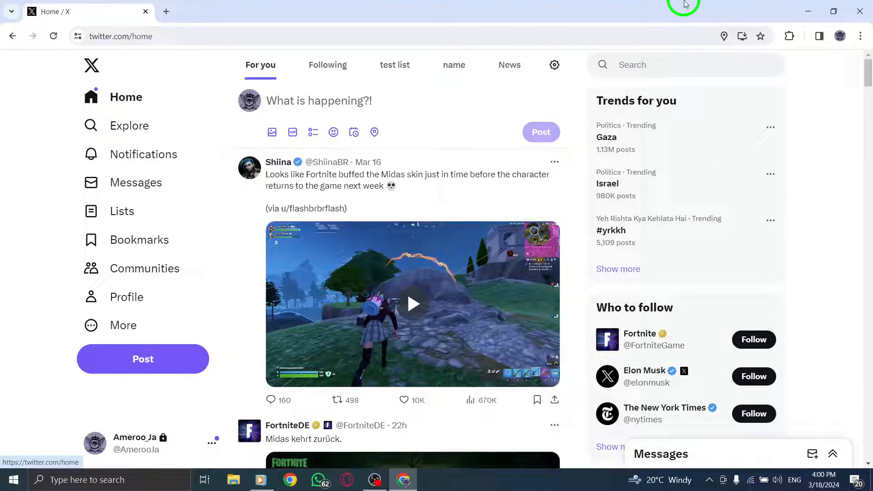
Dismiss the desktop context menu, leaving the Windows desktop showing
right_click(401, 202)
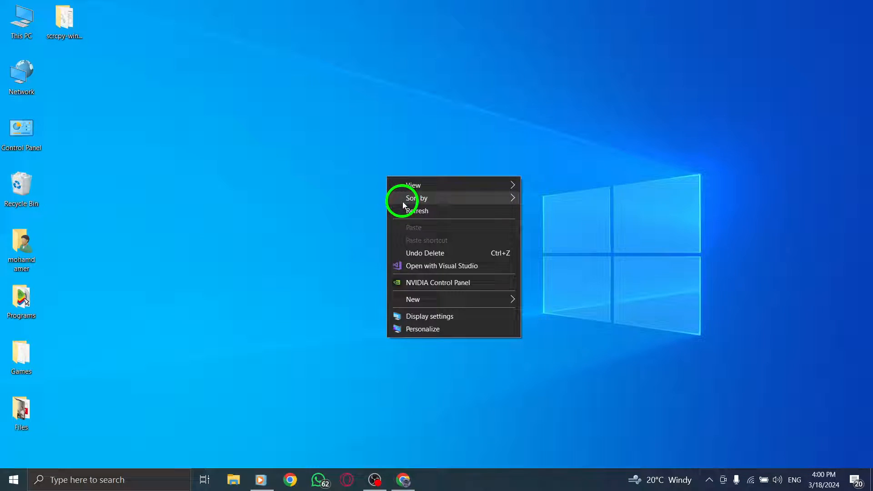
click(407, 214)
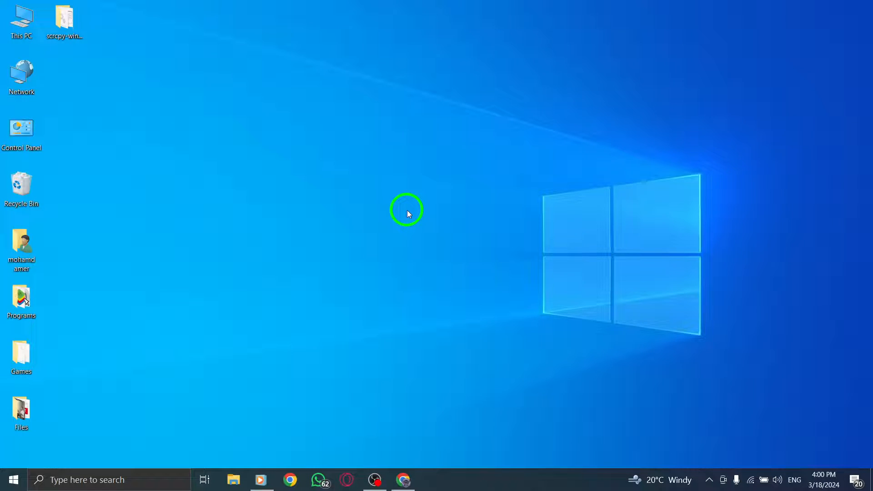